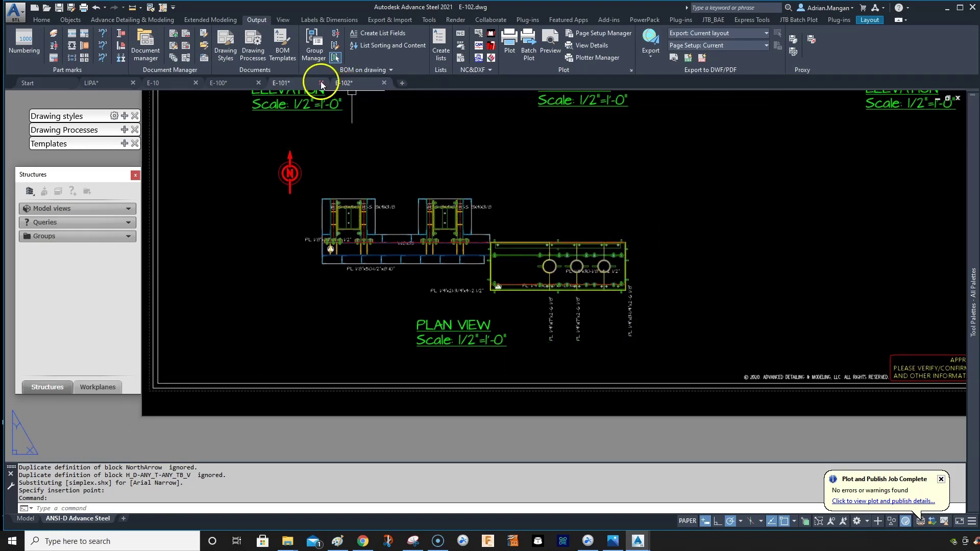
- Compare the plan detail on sheet E-101, then return to sheet E-102
left_click(279, 83)
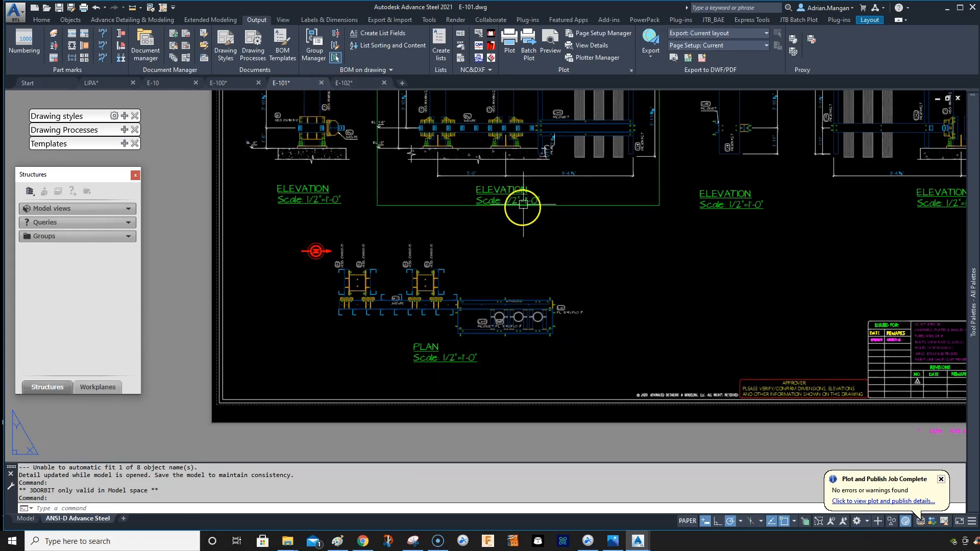
left_click(344, 82)
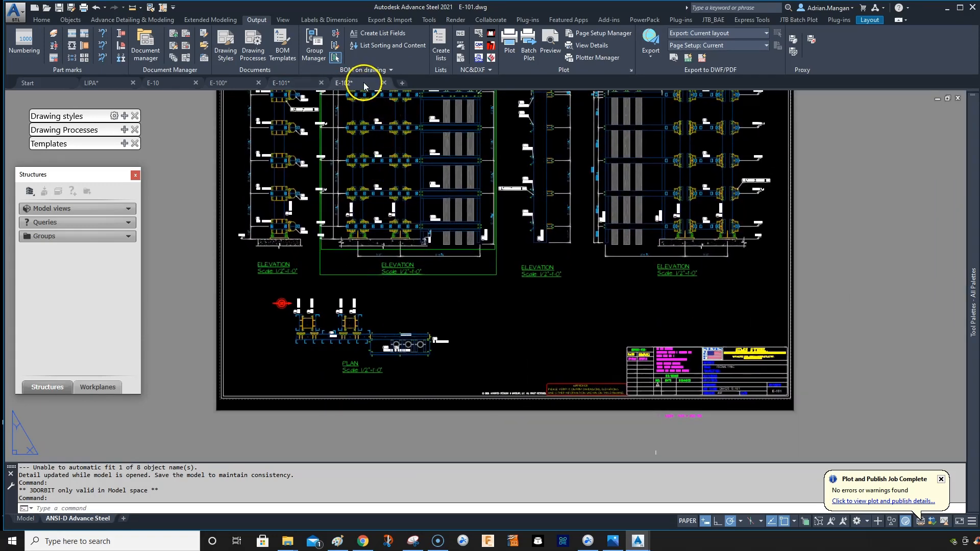
left_click(344, 83)
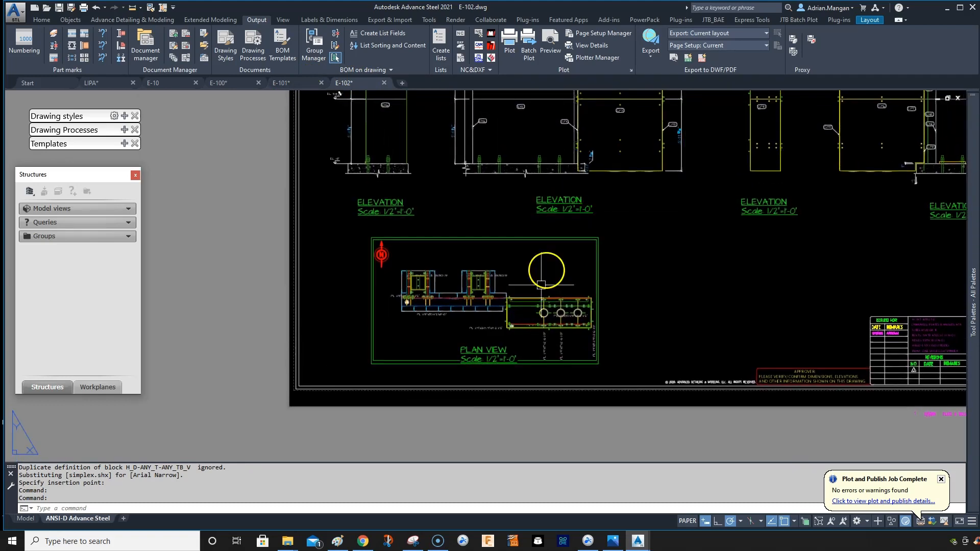
mouse_move(589, 258)
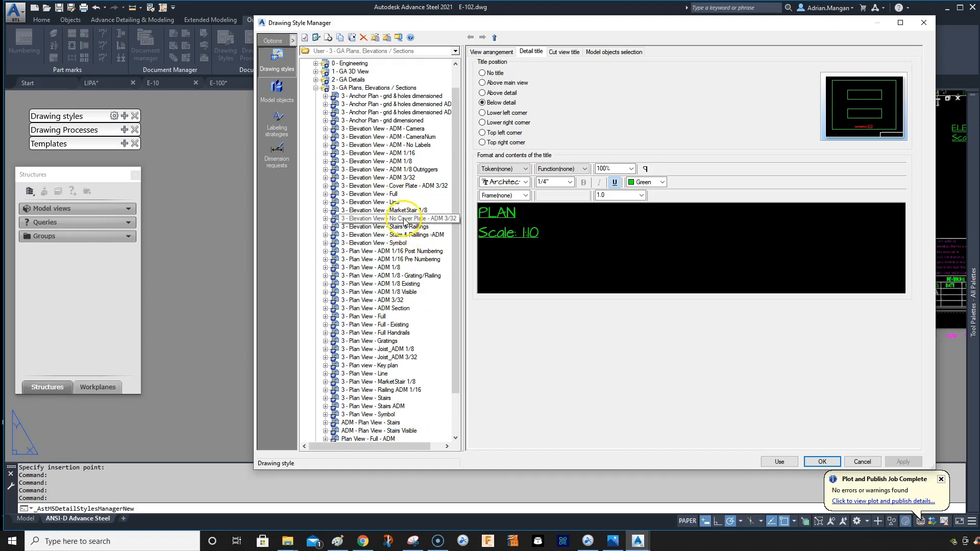
- Copy the elevation cover plate style as '3 - Plan View - Cover Plate - ADM 3/32'
left_click(392, 185)
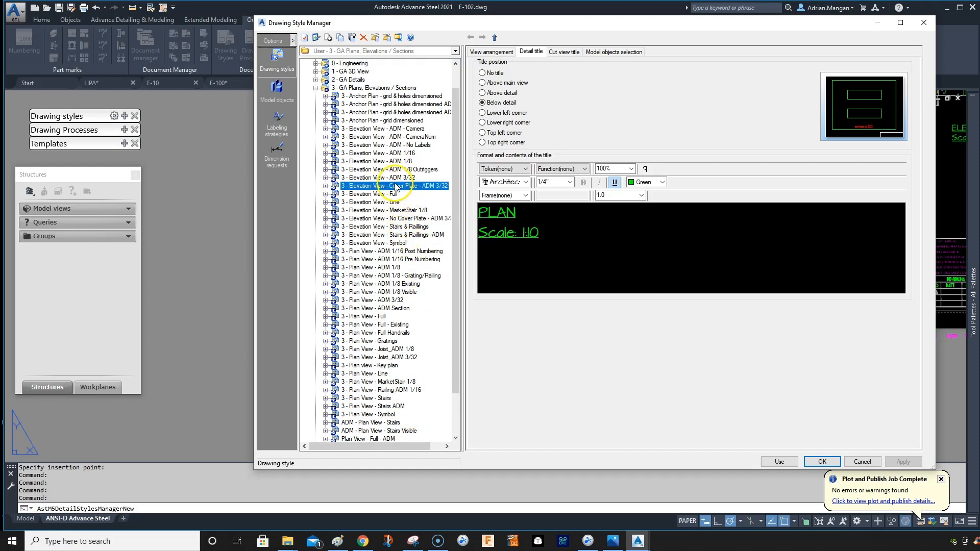
left_click(324, 185)
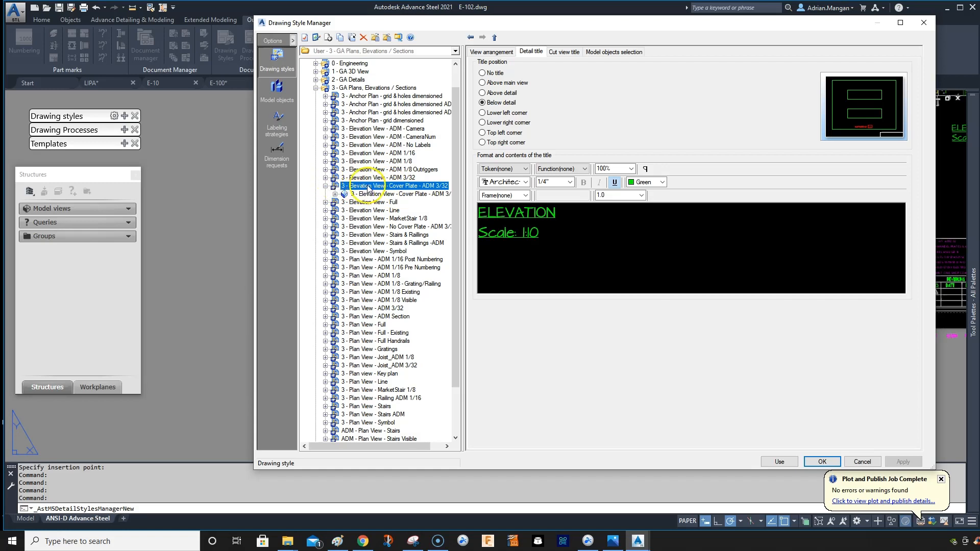
right_click(372, 184)
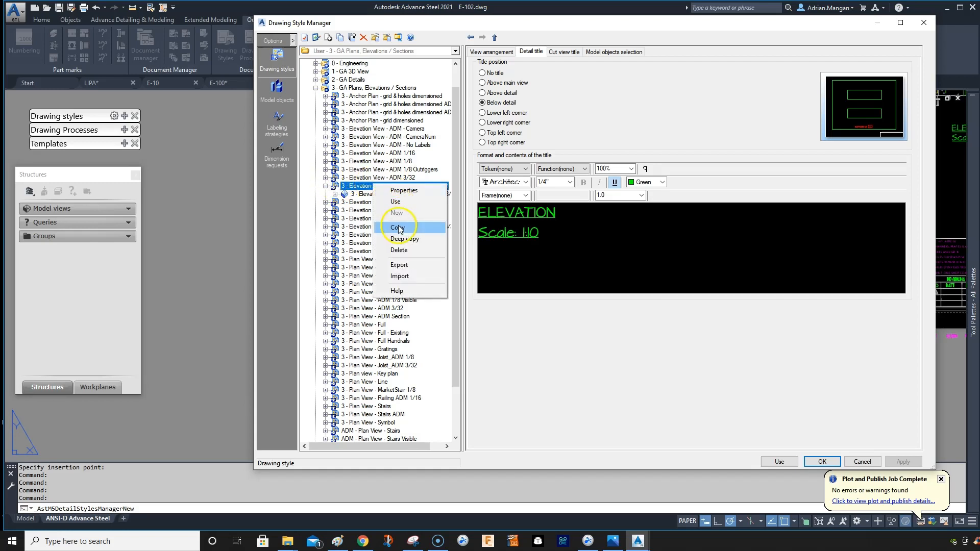
left_click(397, 226)
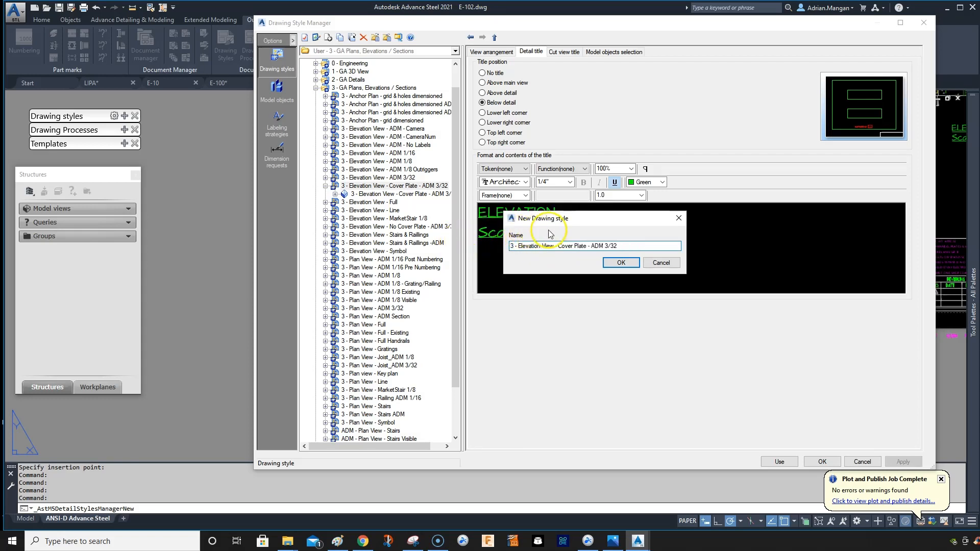
double_click(533, 246)
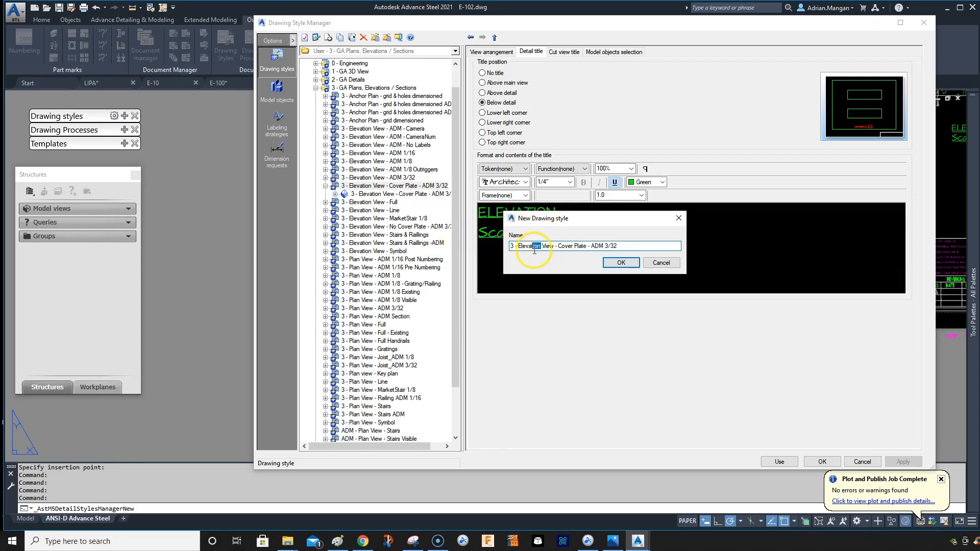
double_click(529, 246)
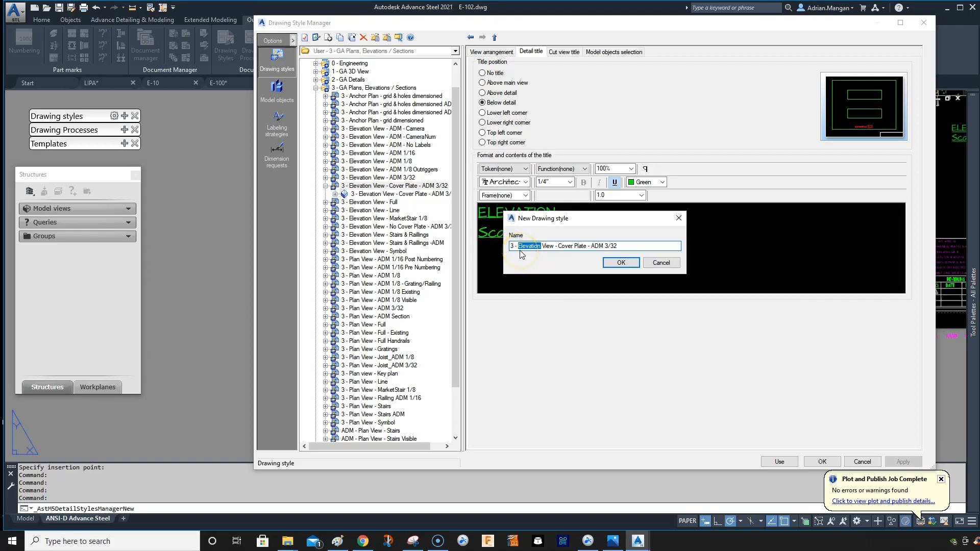
type("pLAN")
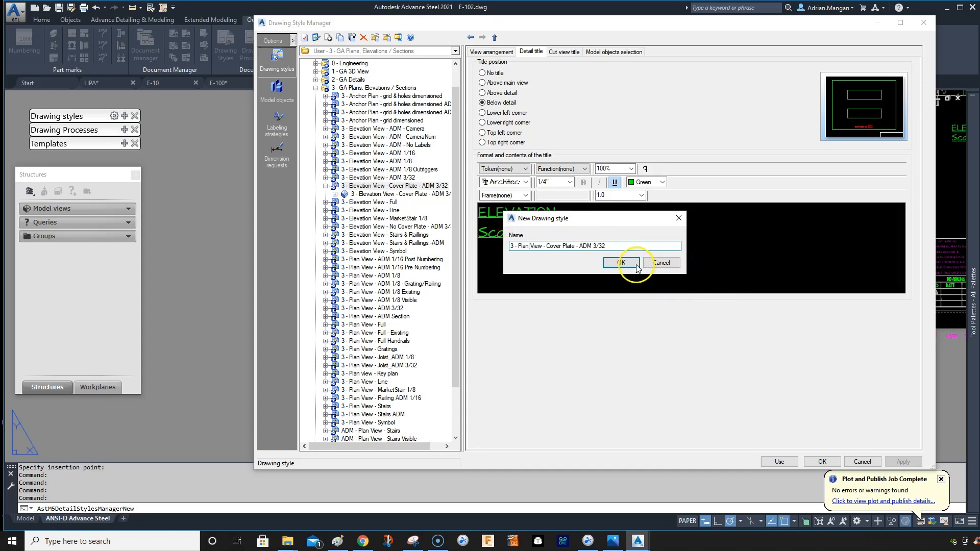
left_click(620, 262)
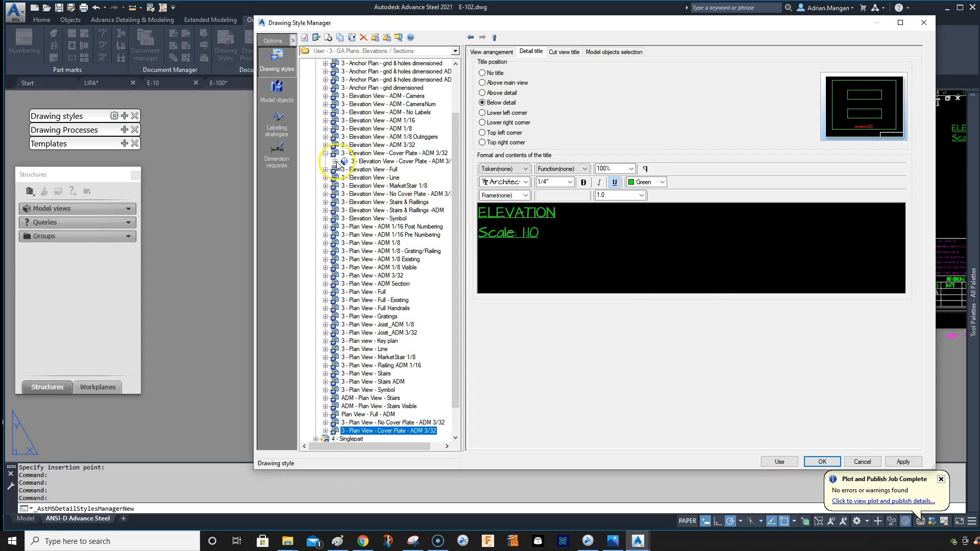
- Copy the style's view and name it '3 - Plan View - Cover Plate - ADM 3/32'
left_click(327, 153)
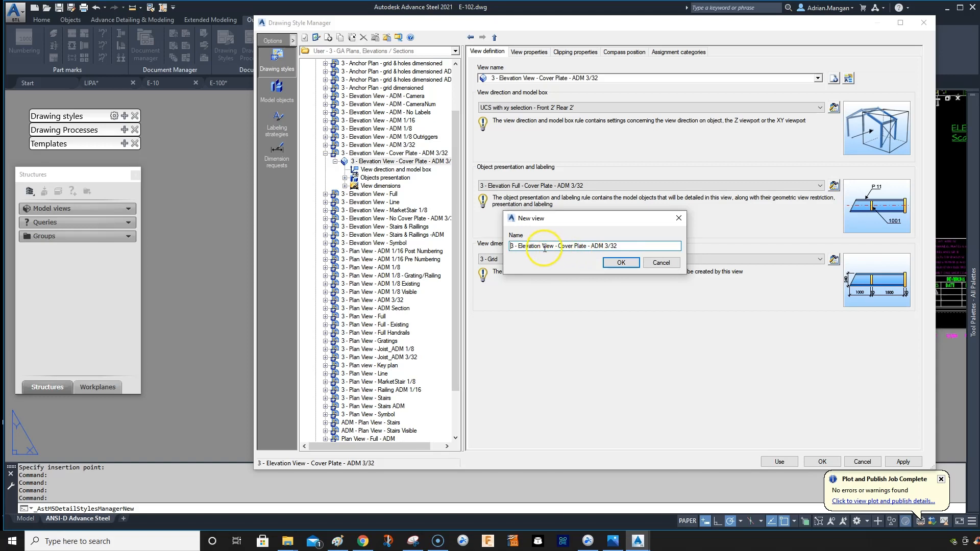
double_click(526, 245)
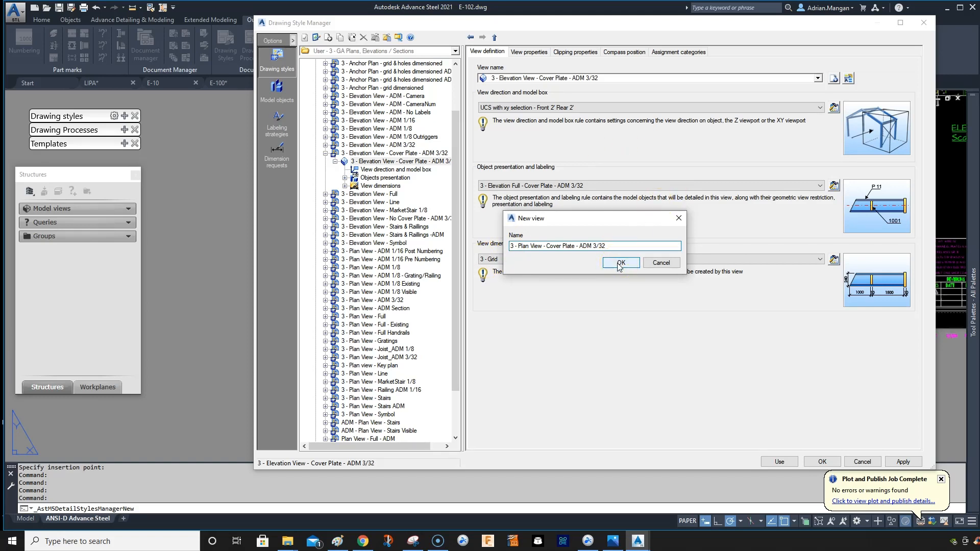
left_click(620, 263)
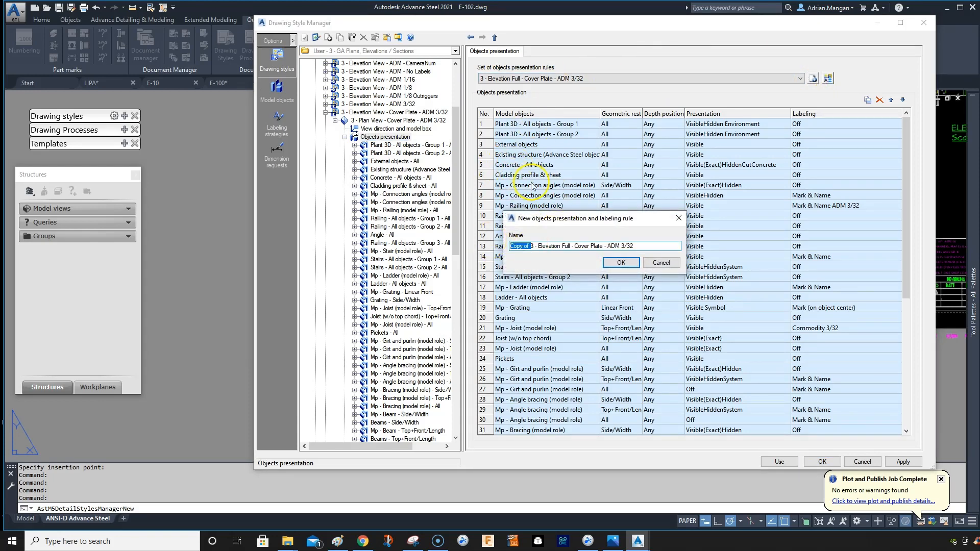
- Name the copied presentation rule '3 - Plan Full - Cover Plate - ADM 3/32'
left_click(521, 246)
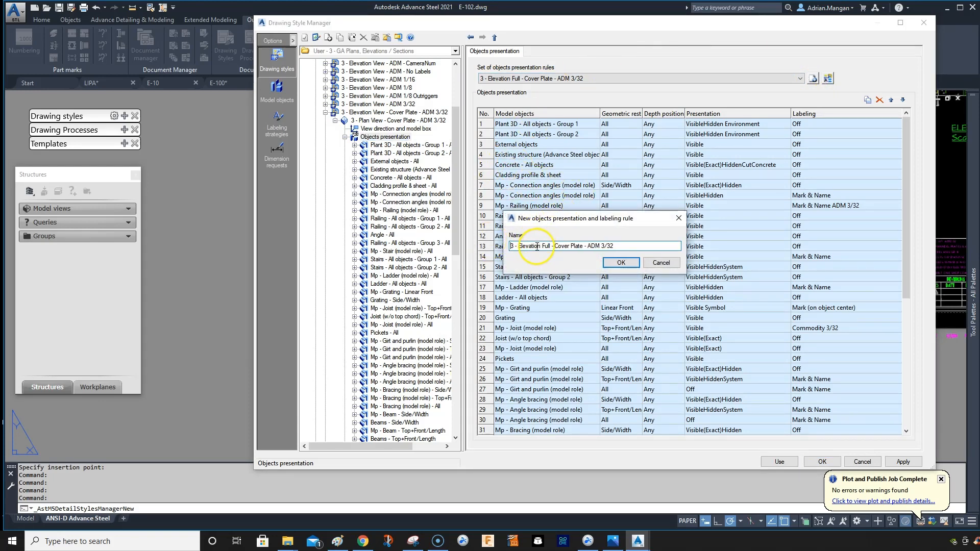
double_click(523, 246)
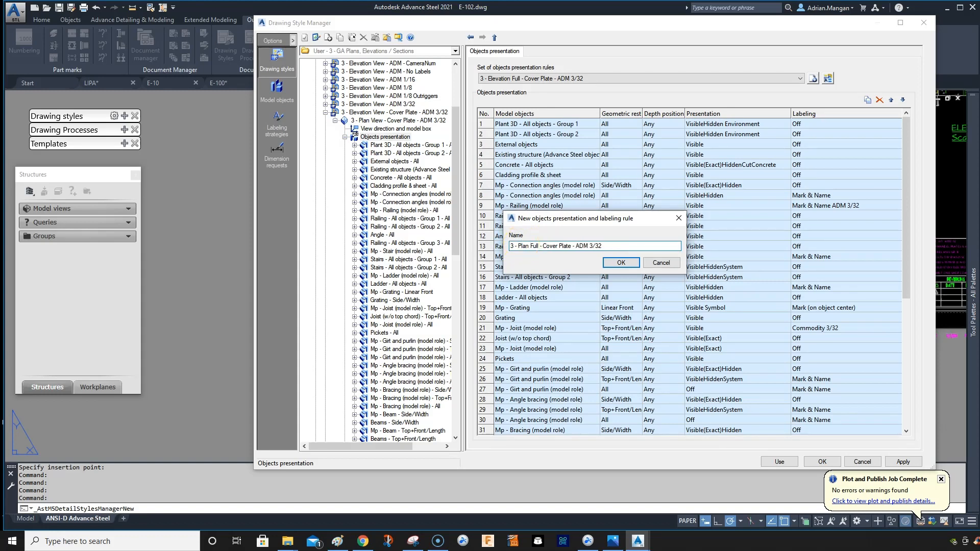
left_click(621, 262)
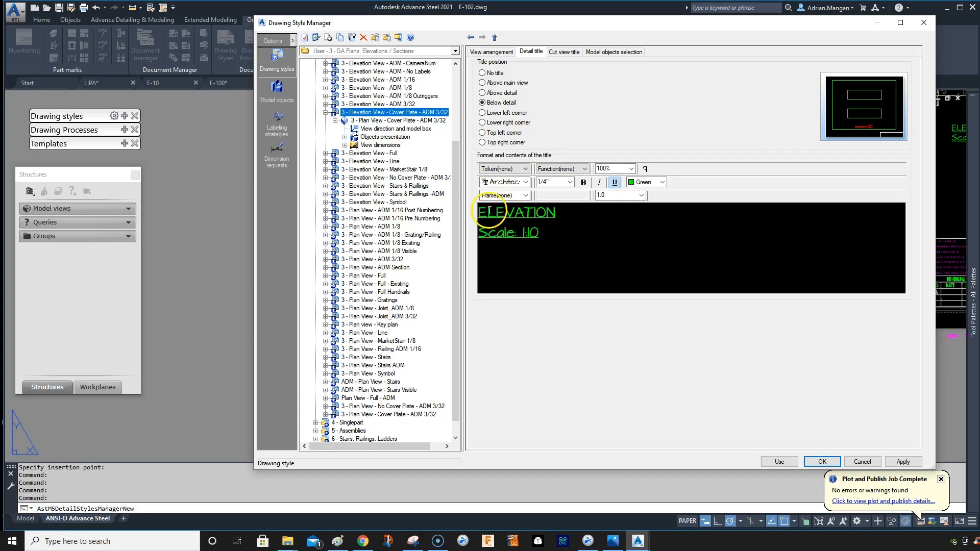
- Change the detail title text from ELEVATION to PLAN VIEW
double_click(516, 212)
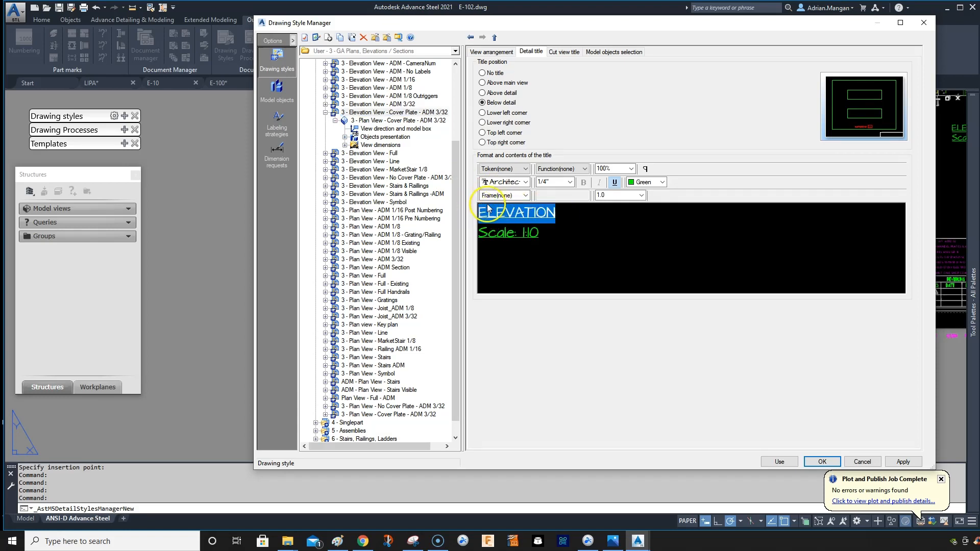
type("plan")
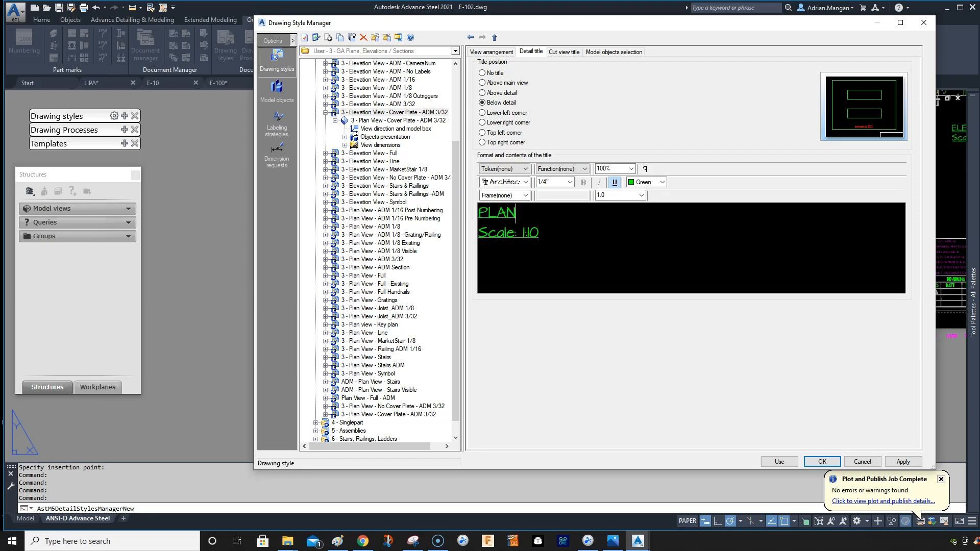
type("VIEW")
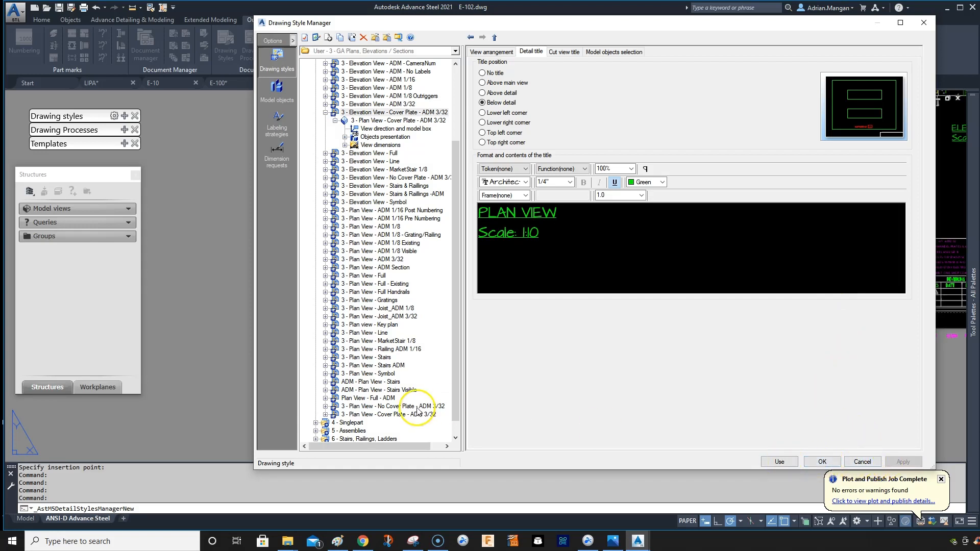
- Select the Plan View - Cover Plate style in the tree, showing its ELEVATION title
left_click(386, 414)
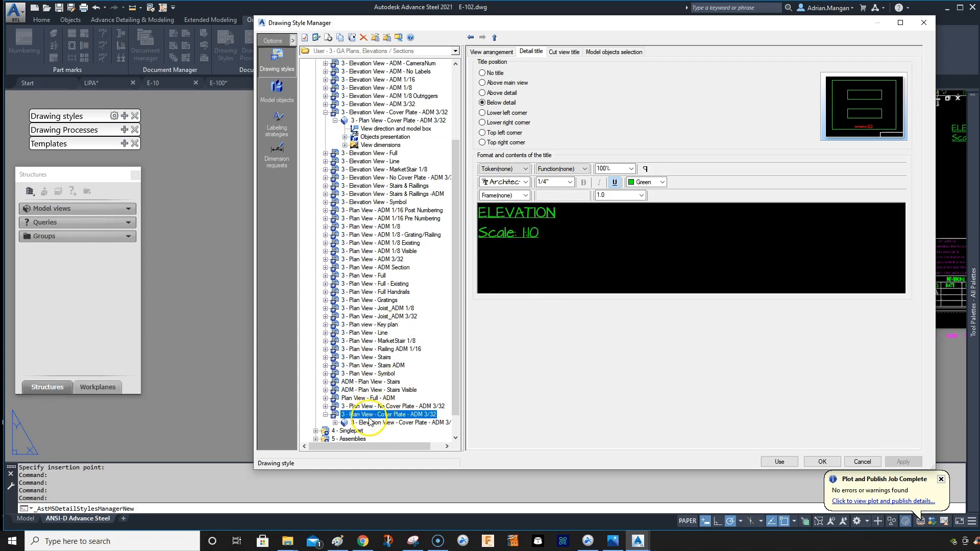
left_click(391, 382)
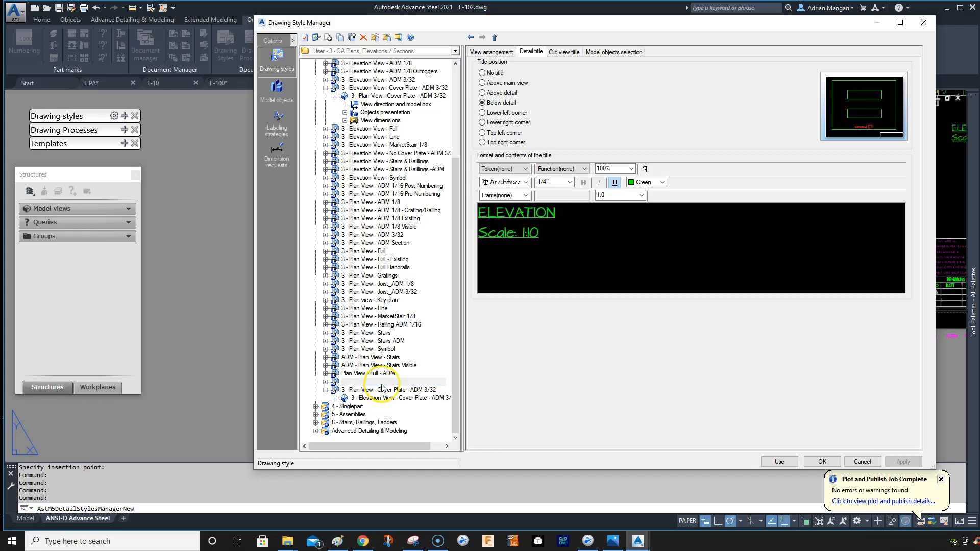
left_click(382, 382)
type("3 - Plan View - No Cover Plate - ADM 3/32")
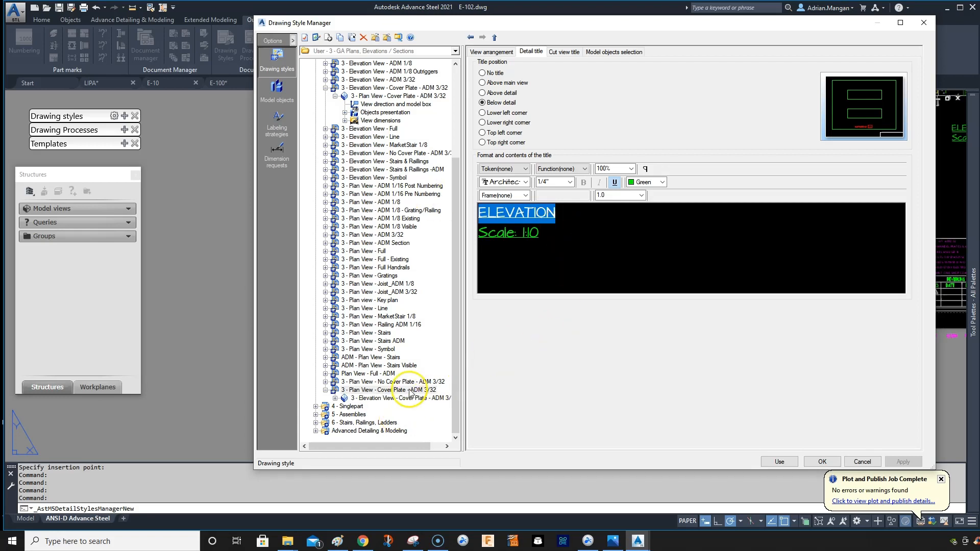
- Retype the cover-plate detail title as ELEVATION VIEW and confirm the edits
left_click(387, 390)
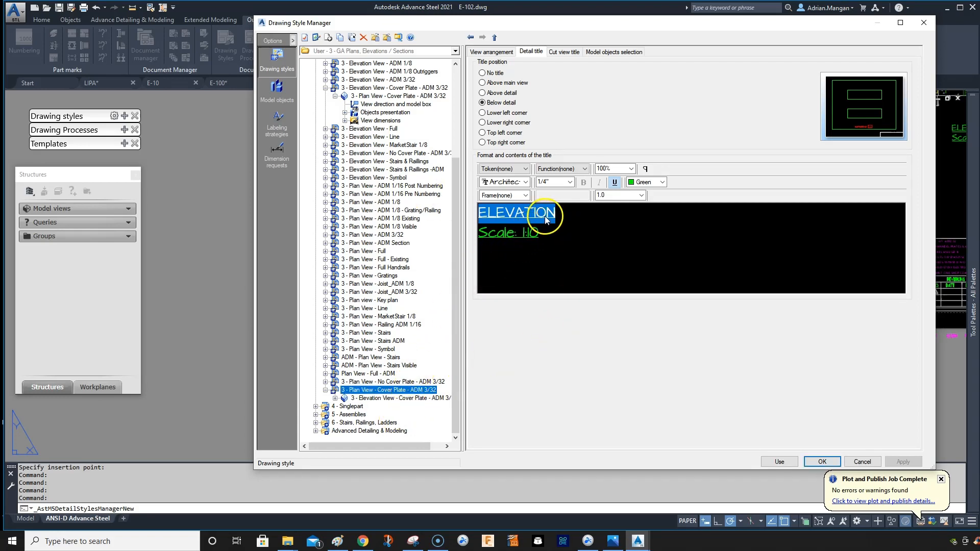
left_click(368, 430)
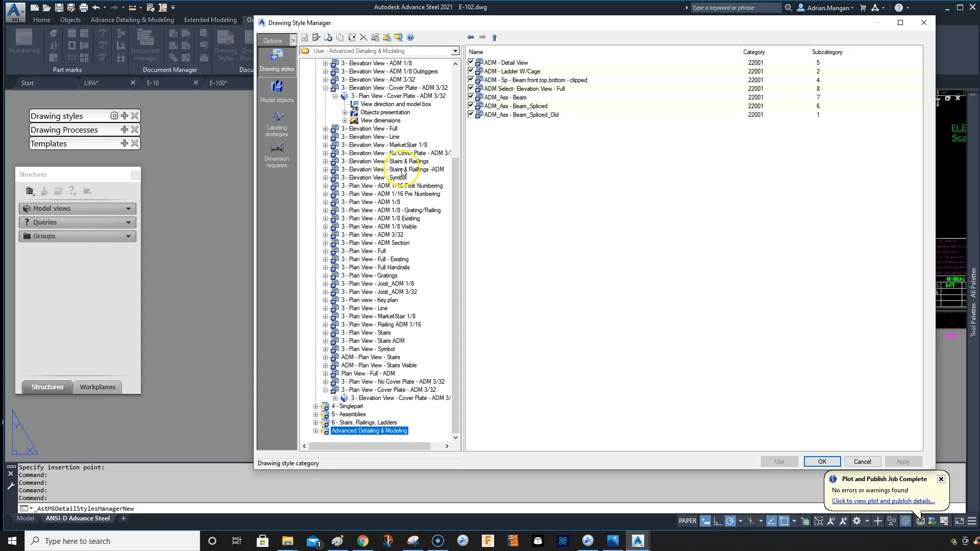
left_click(388, 390)
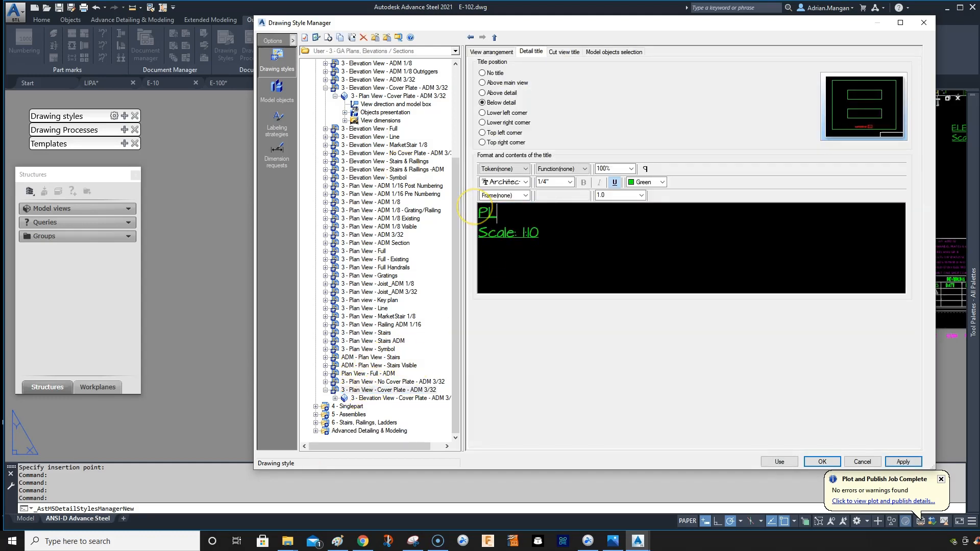
type("AN")
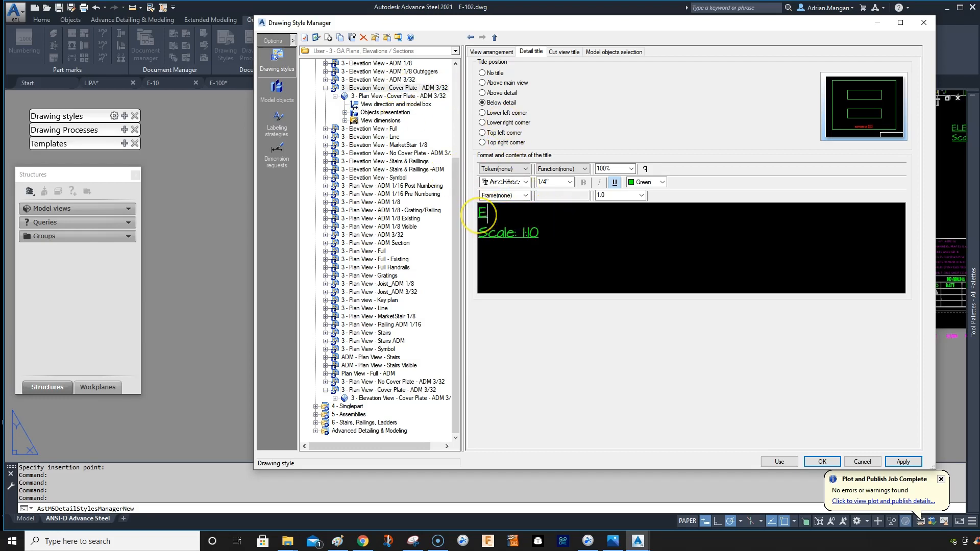
type("LEVATION")
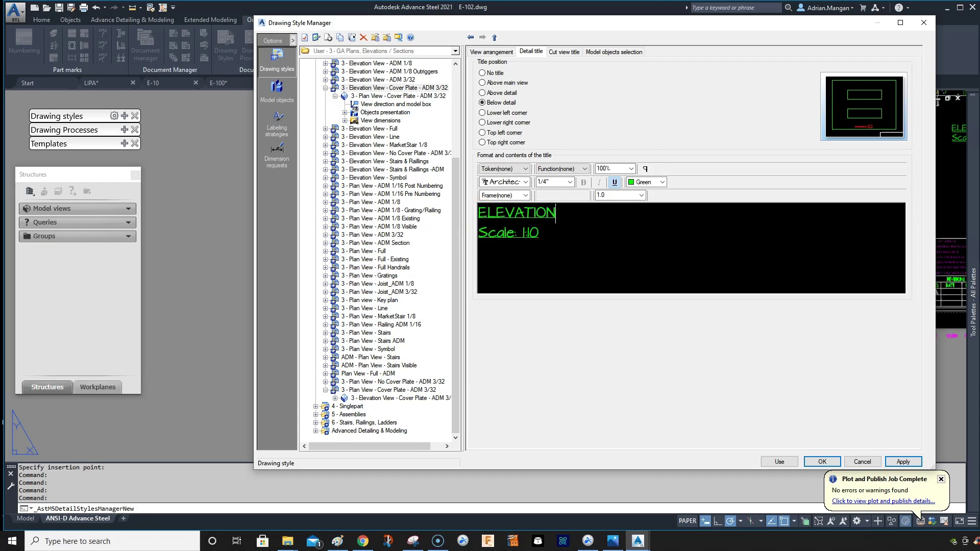
type("VIEW")
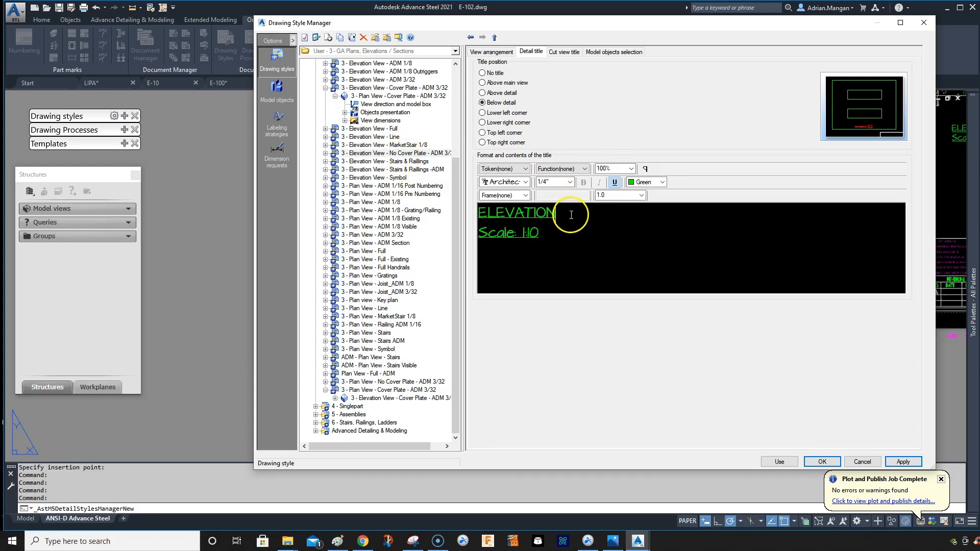
type("VIEW")
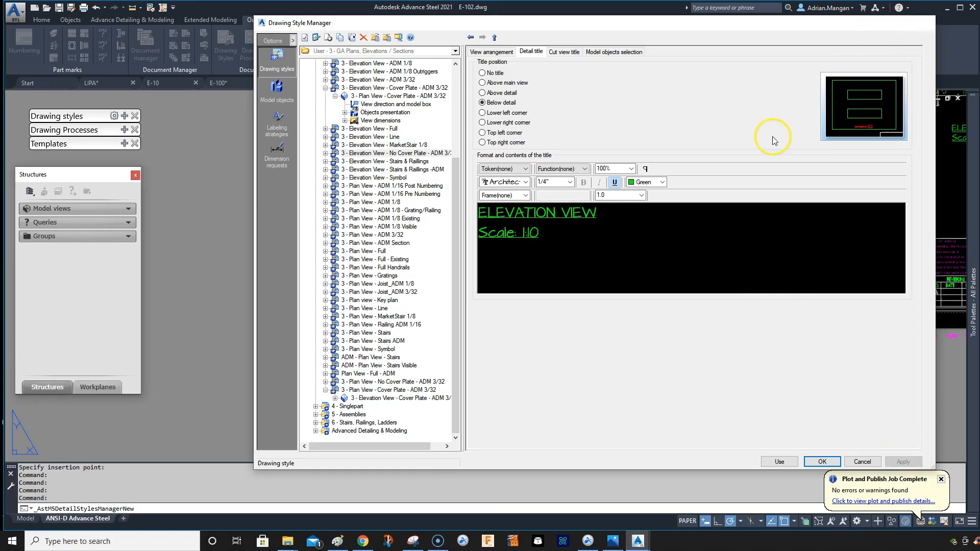
left_click(822, 462)
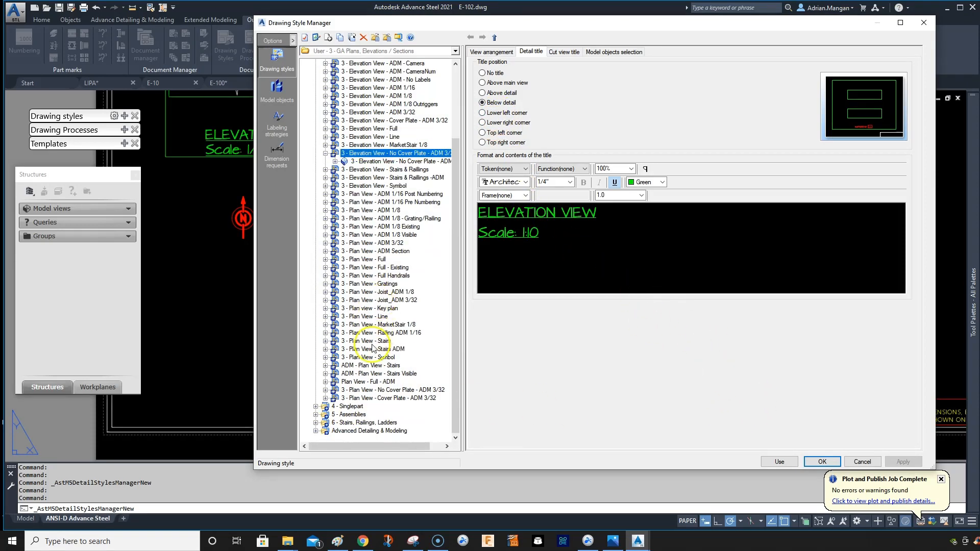
- Apply the Plan View - Cover Plate style to the plan detail on sheet E-102
left_click(388, 398)
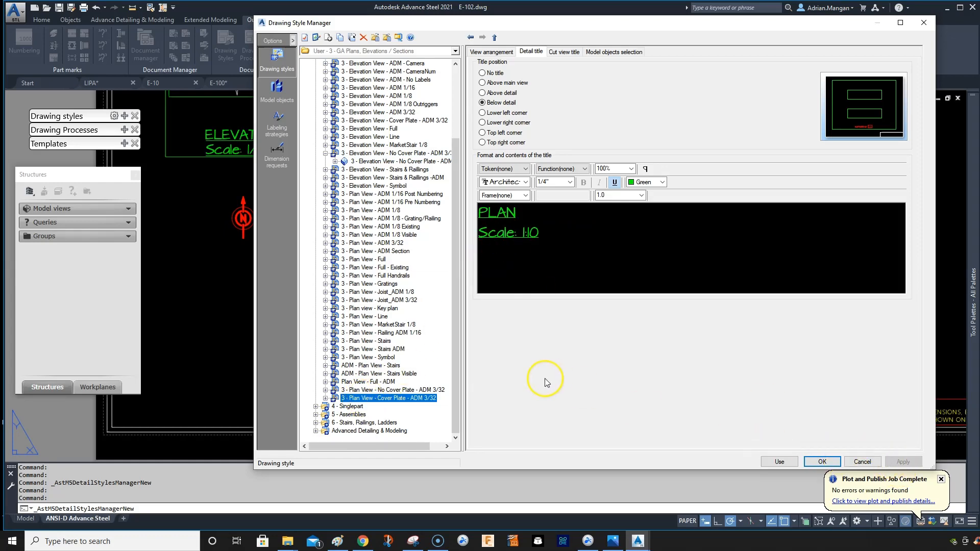
left_click(821, 462)
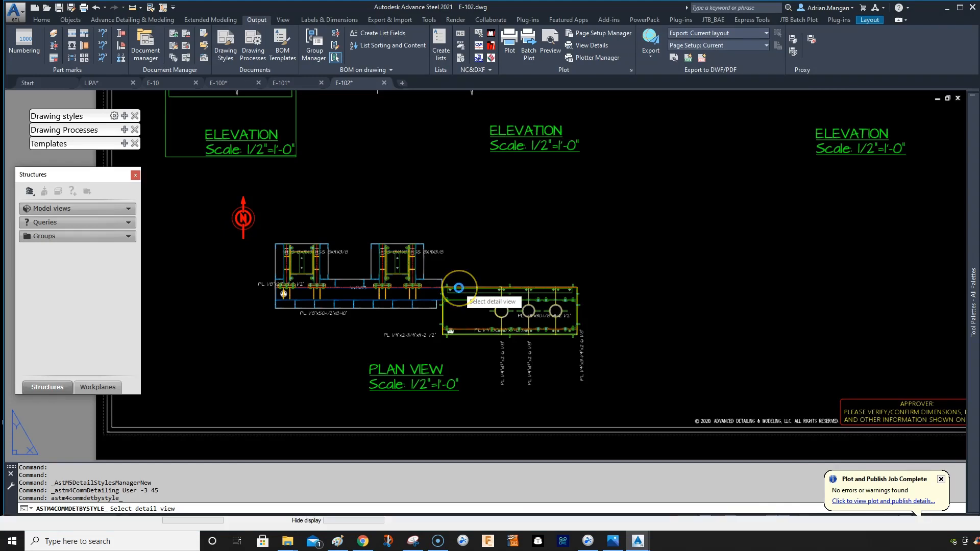
left_click(459, 287)
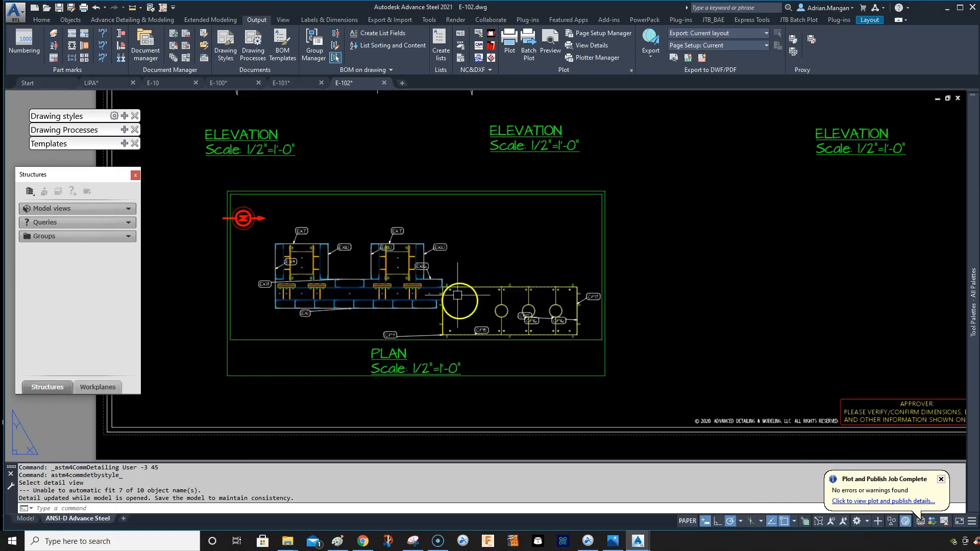